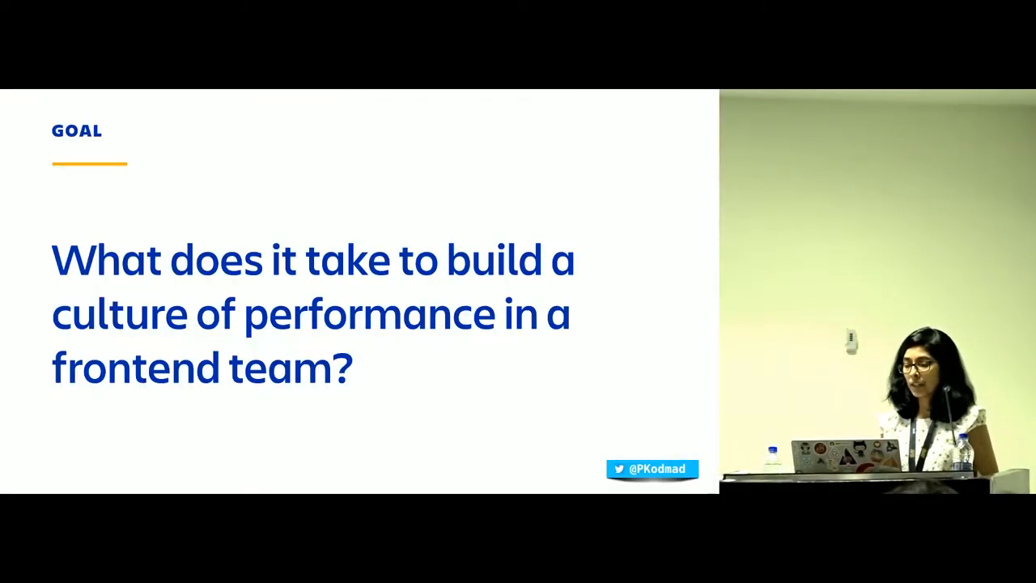
Advance with arrow keys toward the Chrome window showing the google.com homepage.
key("right")
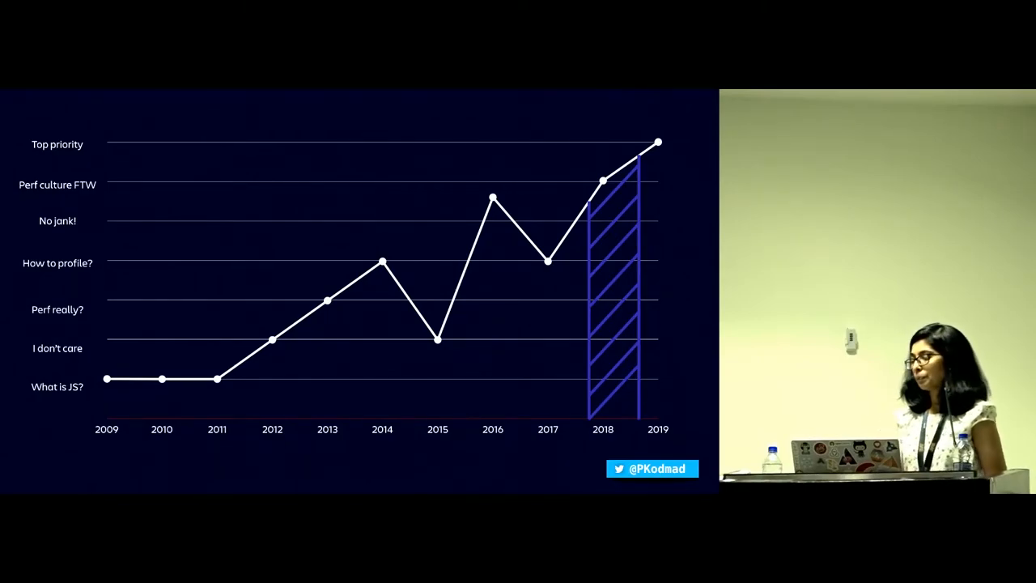
key("Right")
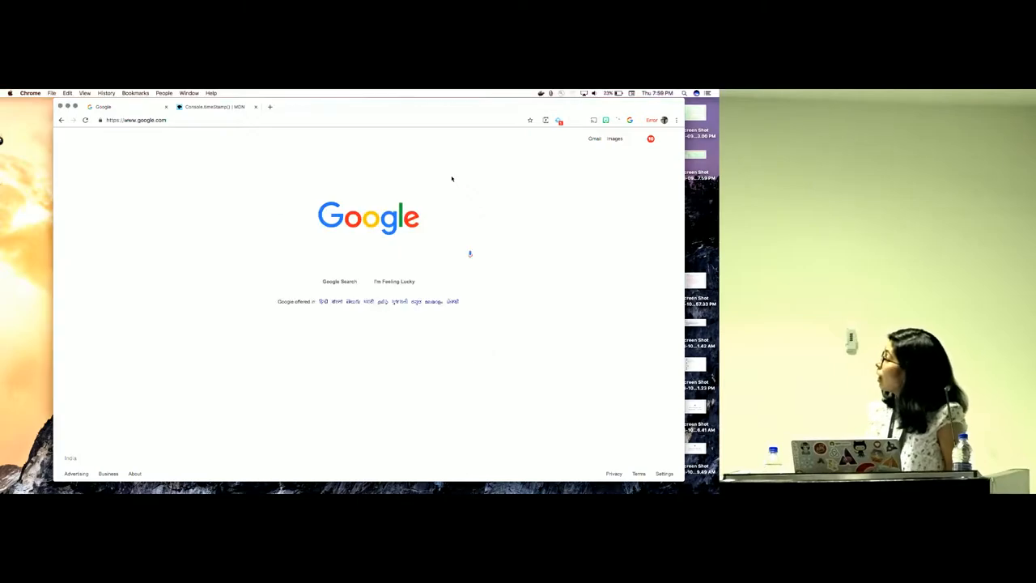
mouse_move(560, 107)
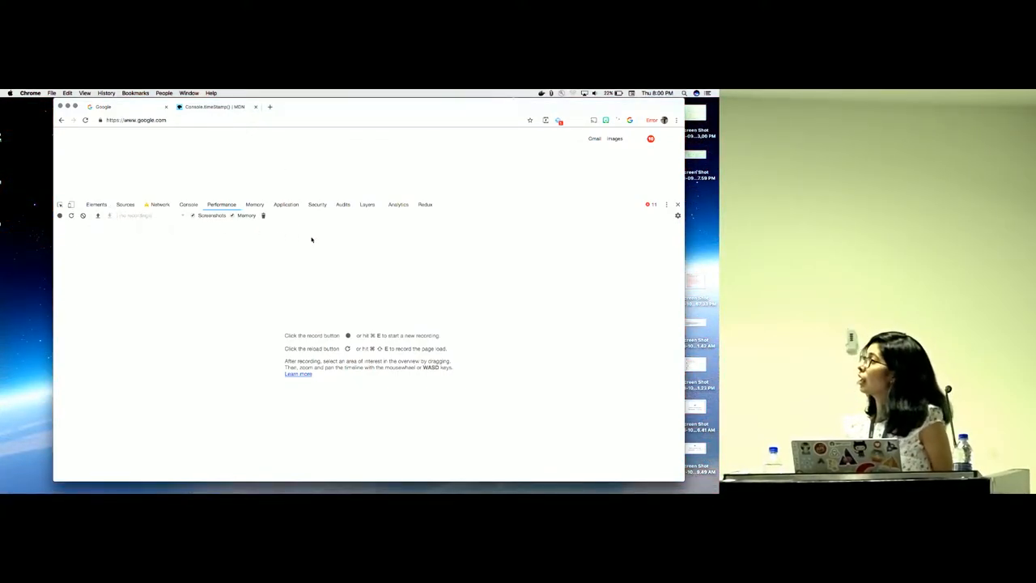
mouse_move(543, 216)
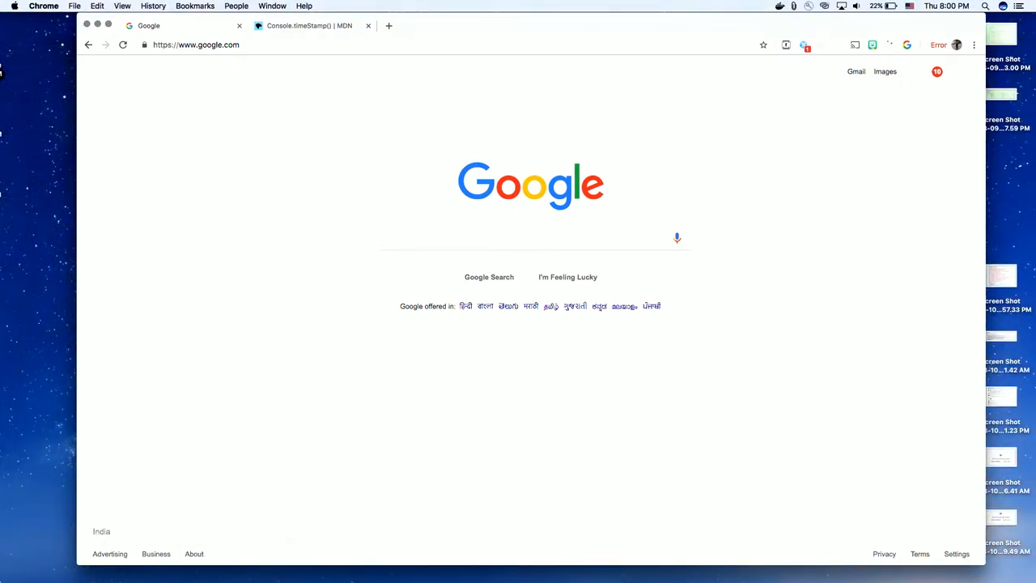
mouse_move(518, 579)
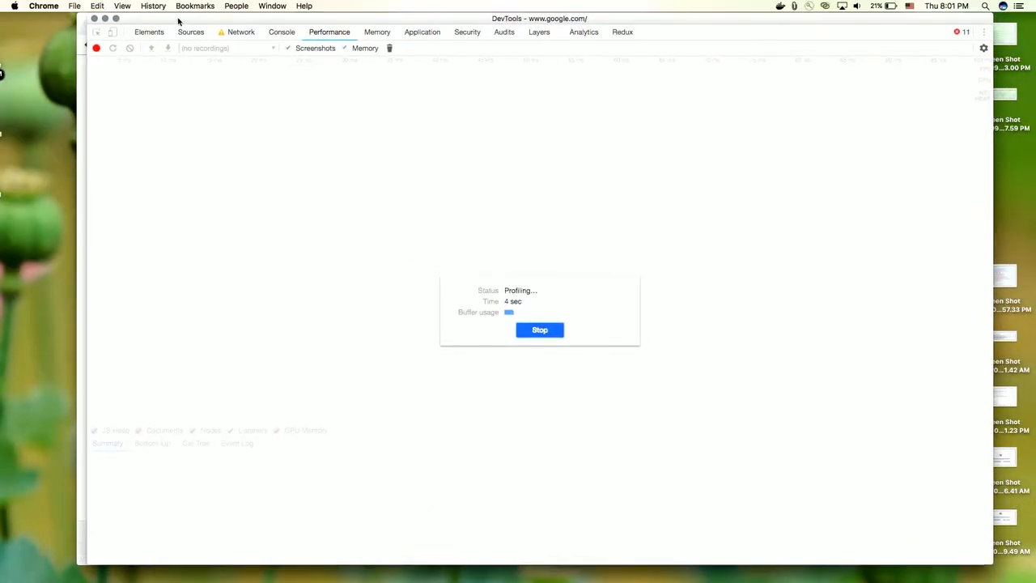
Stop the recording so the google.com profile (0–3.61 s) loads in the Performance panel.
left_click(539, 330)
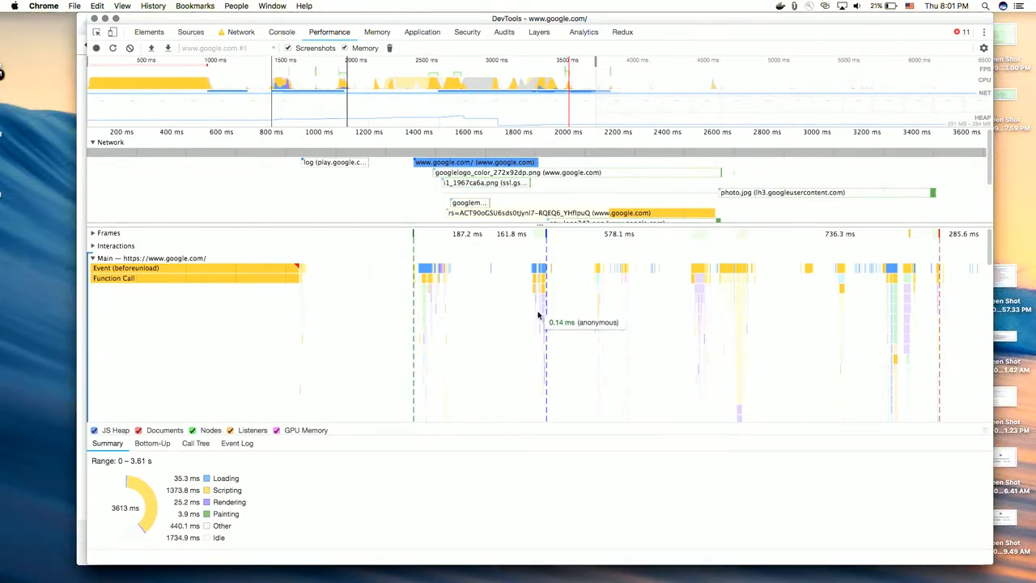
mouse_move(557, 263)
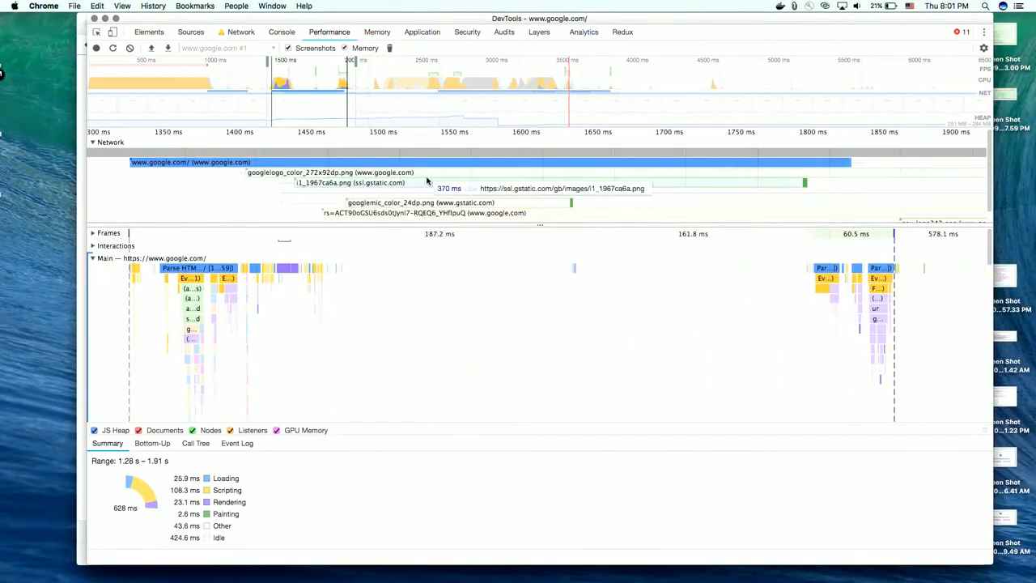
mouse_move(412, 131)
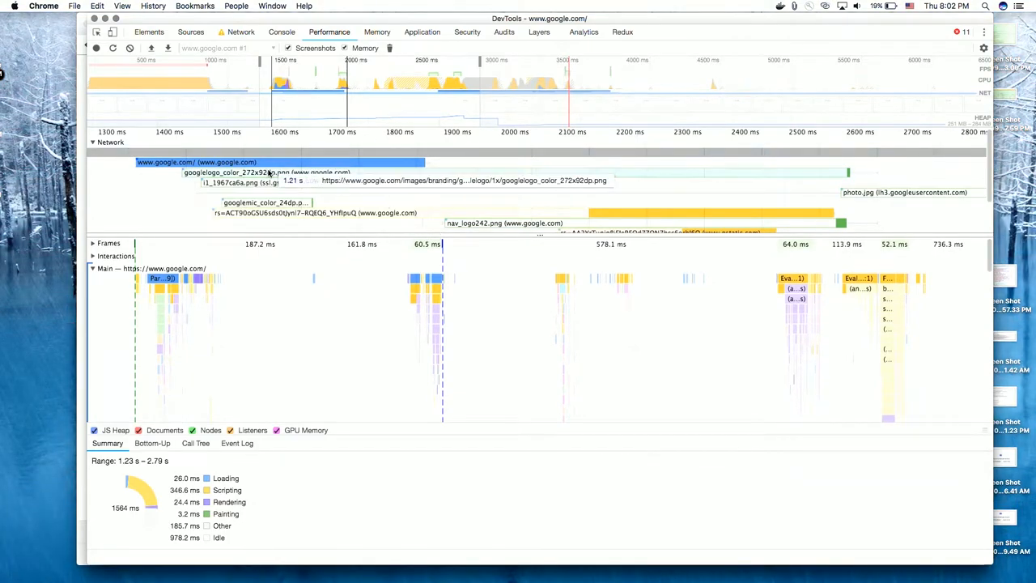
mouse_move(191, 226)
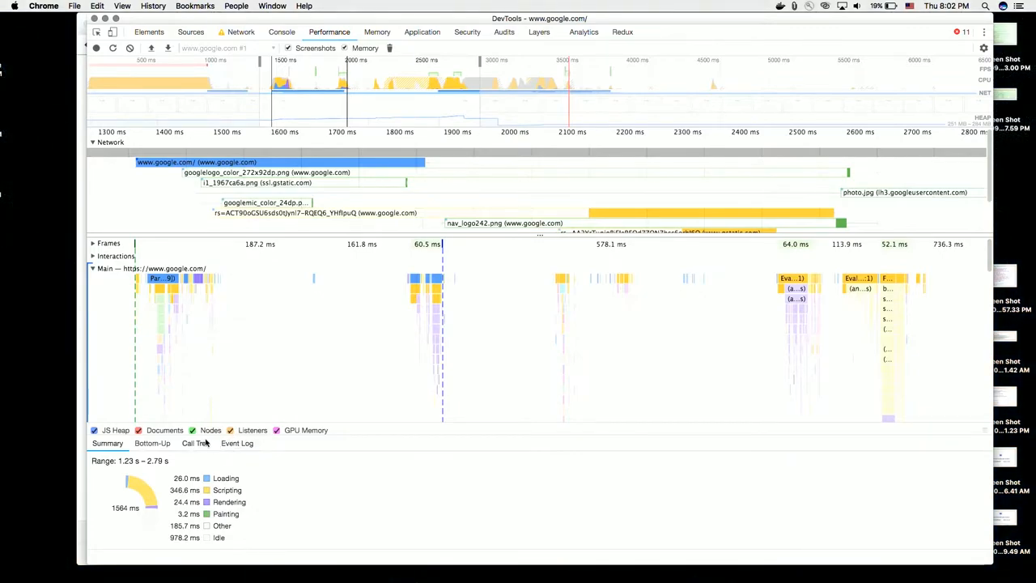
Switch the bottom pane to the Call Tree, led by Evaluate Script and Parse HTML.
left_click(195, 444)
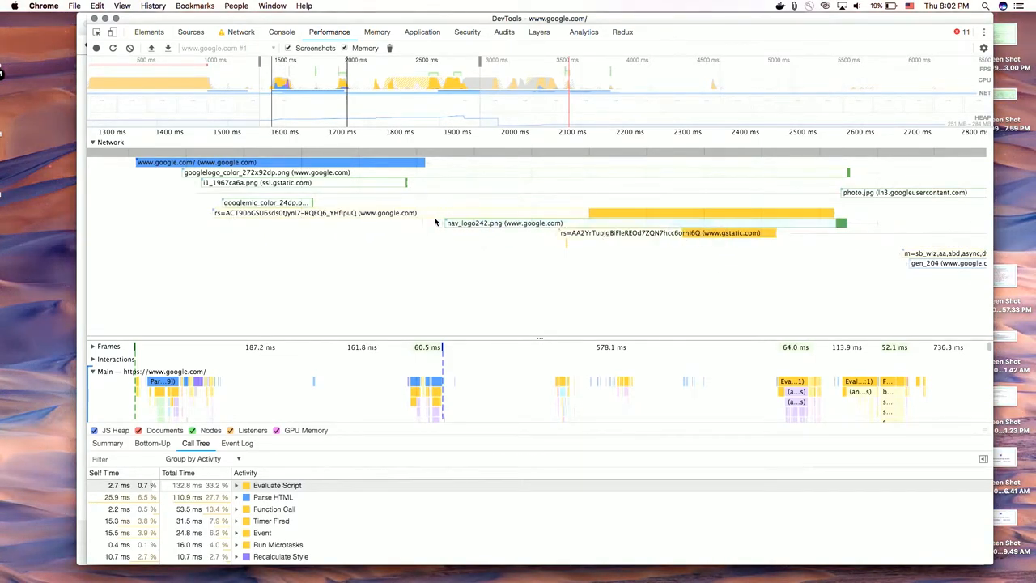
mouse_move(198, 182)
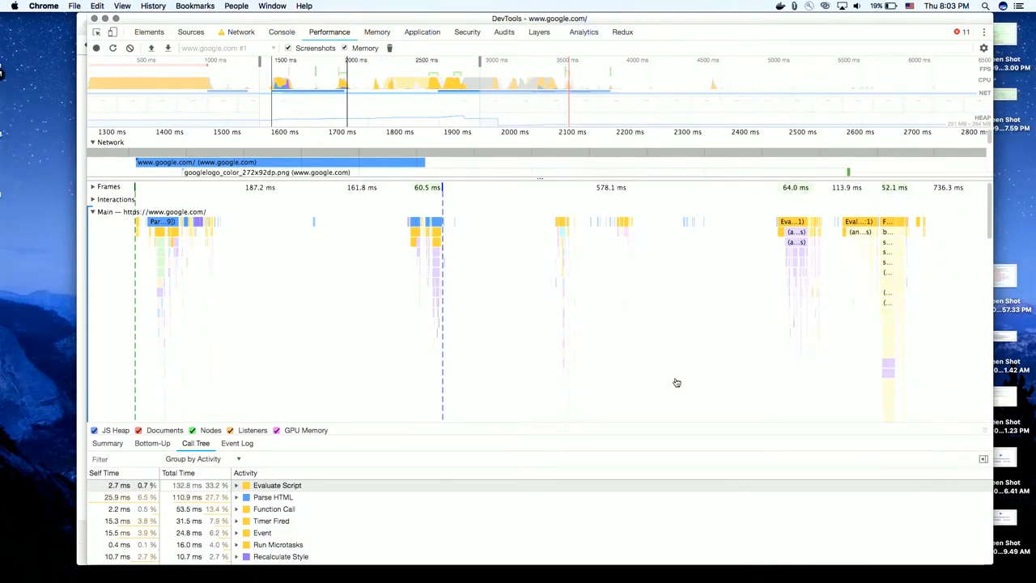
mouse_move(813, 362)
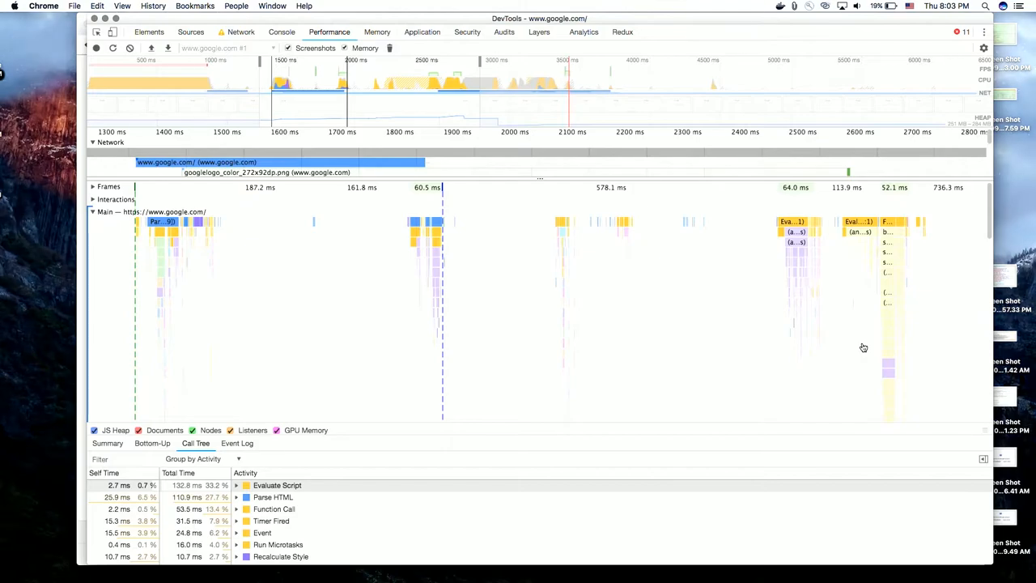
mouse_move(882, 220)
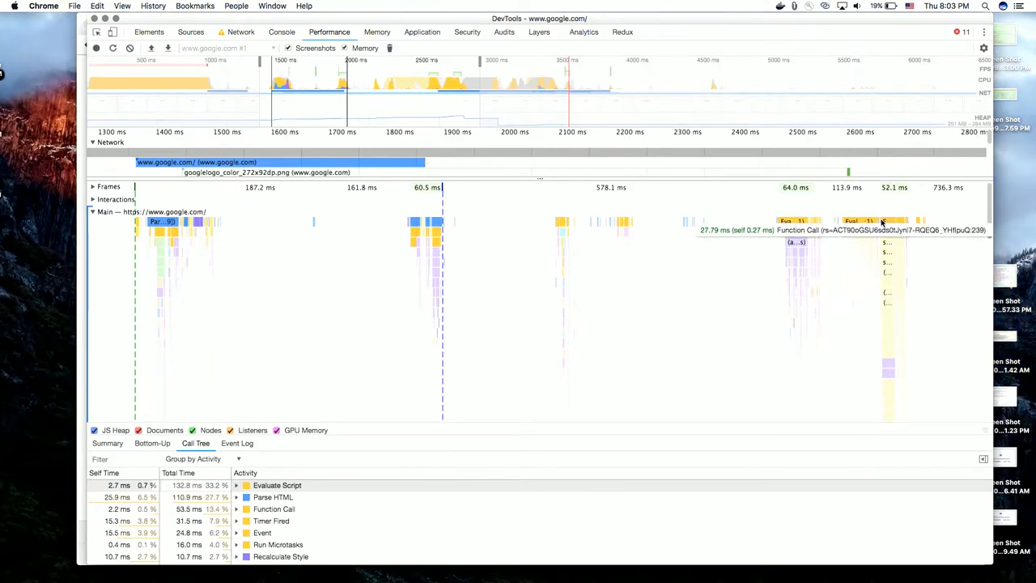
Focus the flame chart on the single Function Call block of about 27.8 ms.
left_click(887, 222)
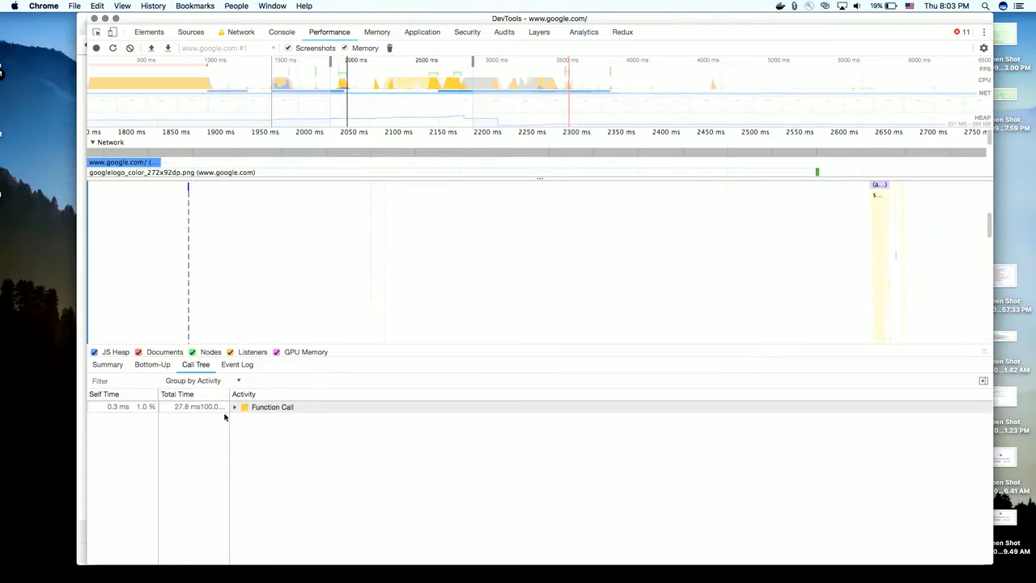
Expand the Function Call down through the nested call to b.port1.onmessage and s_ao.
left_click(234, 406)
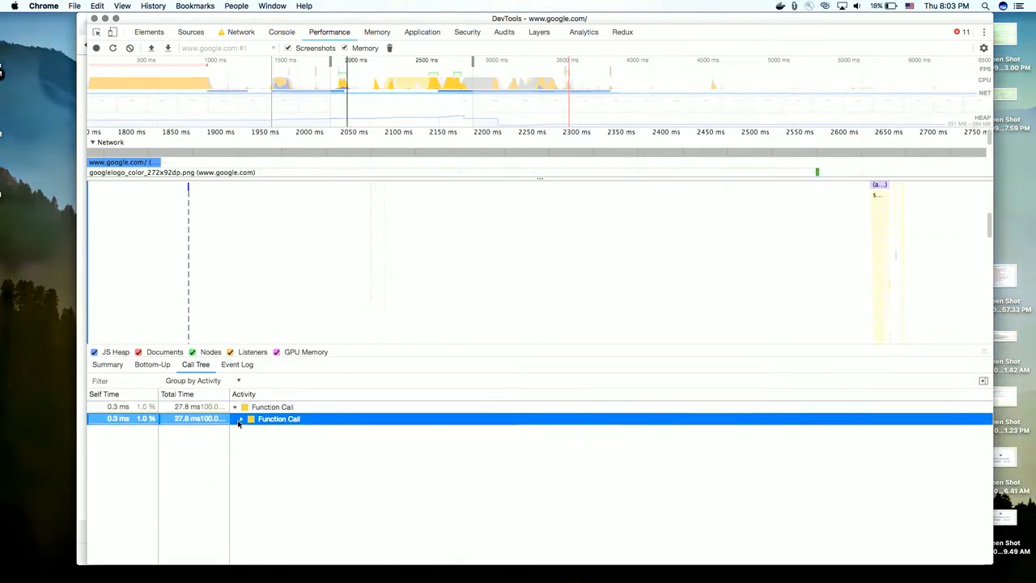
left_click(240, 418)
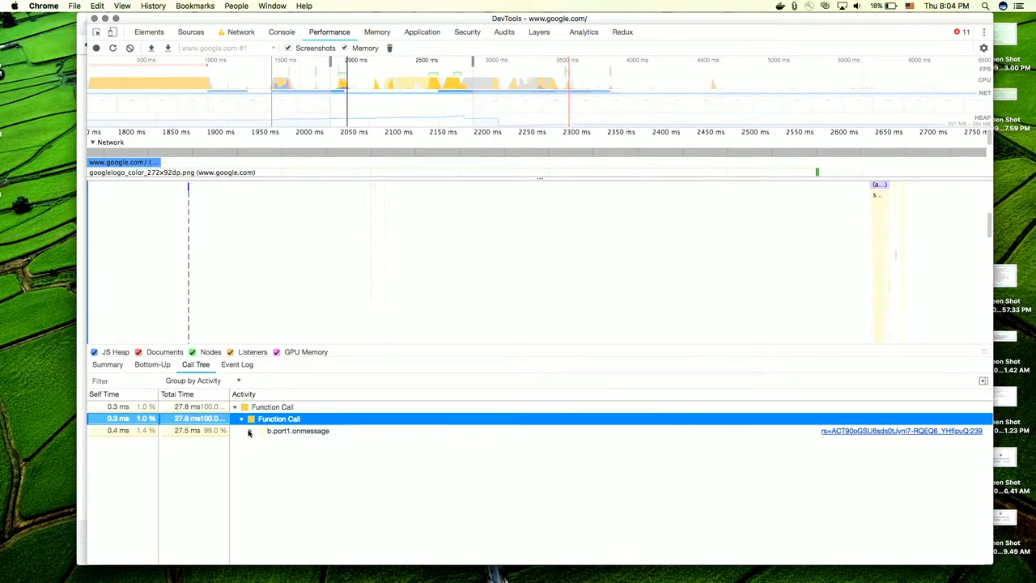
left_click(249, 431)
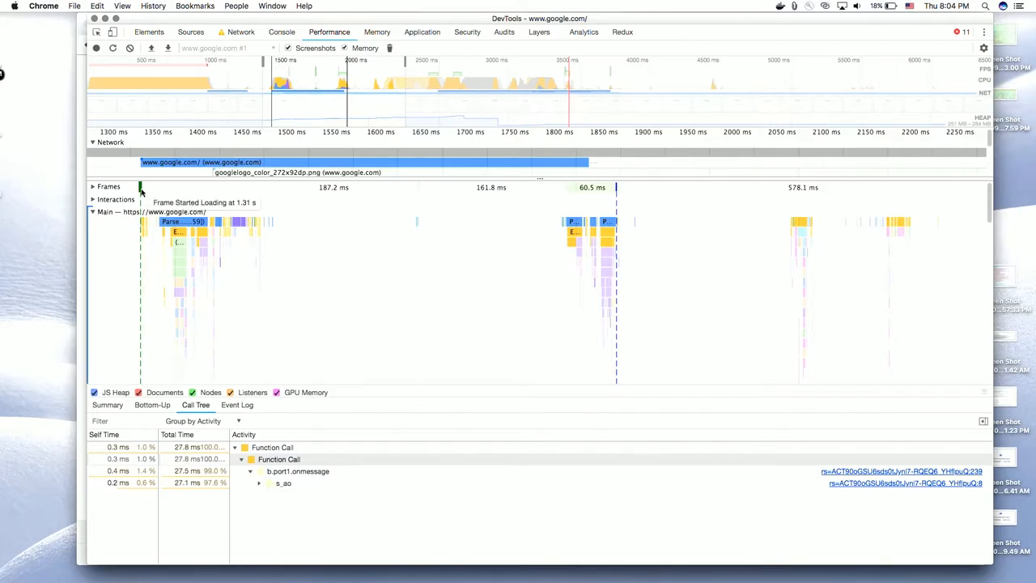
mouse_move(385, 230)
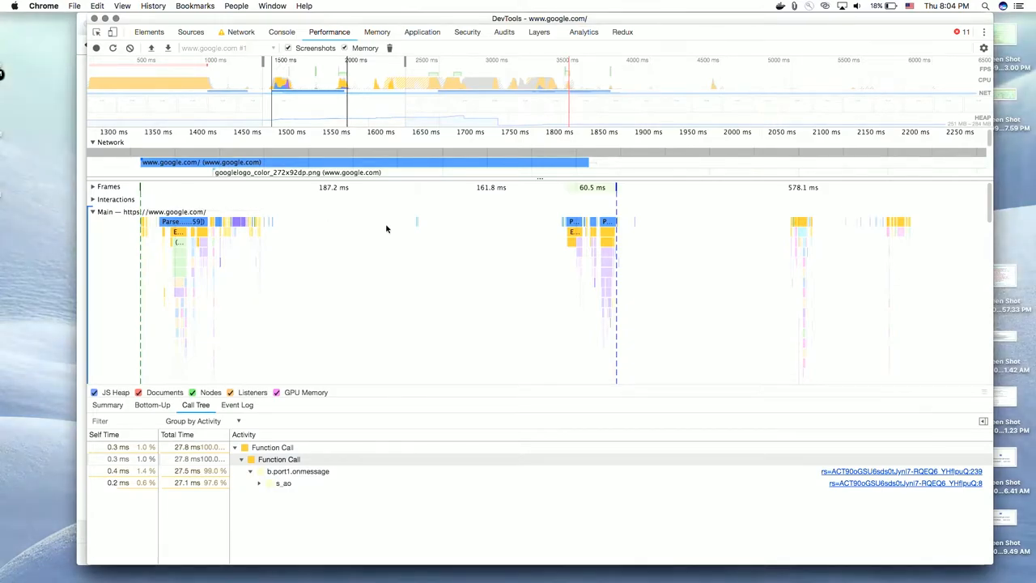
mouse_move(615, 188)
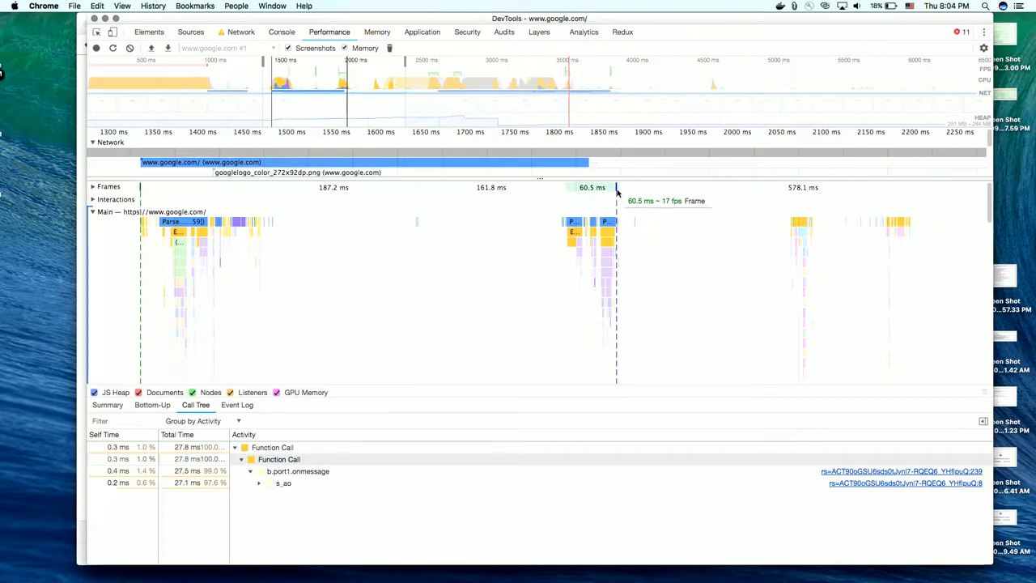
mouse_move(616, 188)
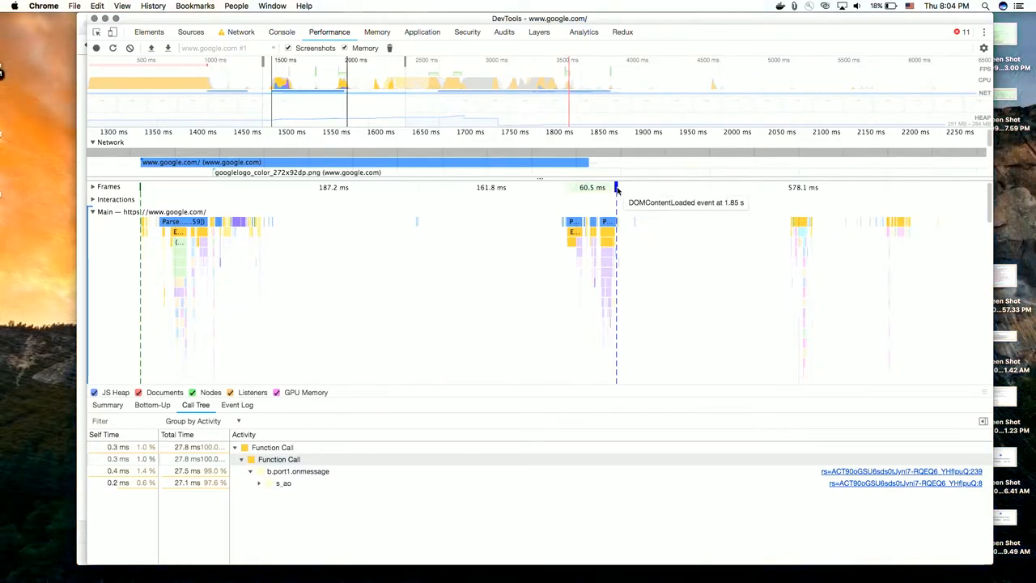
mouse_move(648, 210)
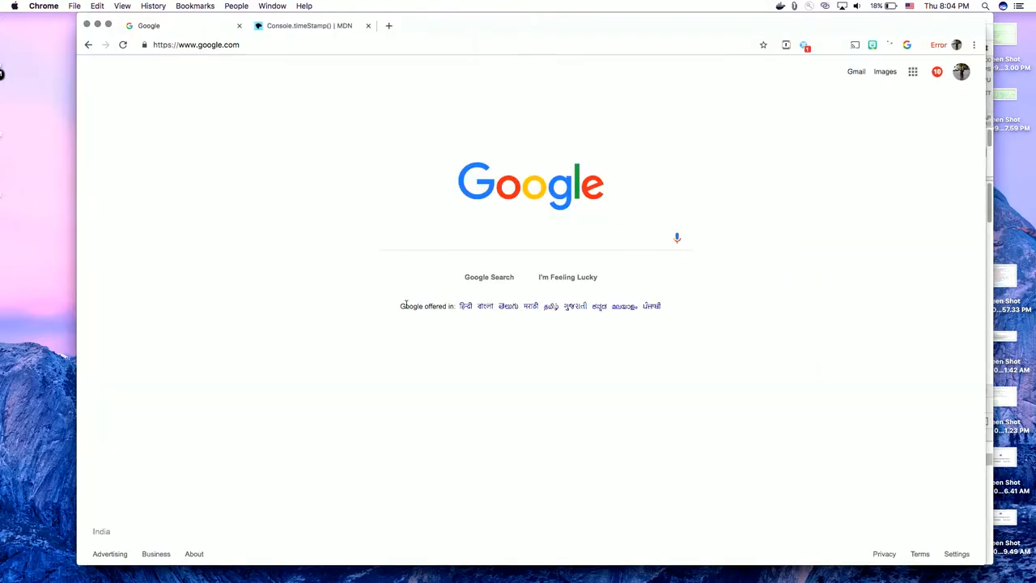
Browse the MDN console.timeStamp() page, then return to the talk slides at 'A Page load'.
left_click(307, 26)
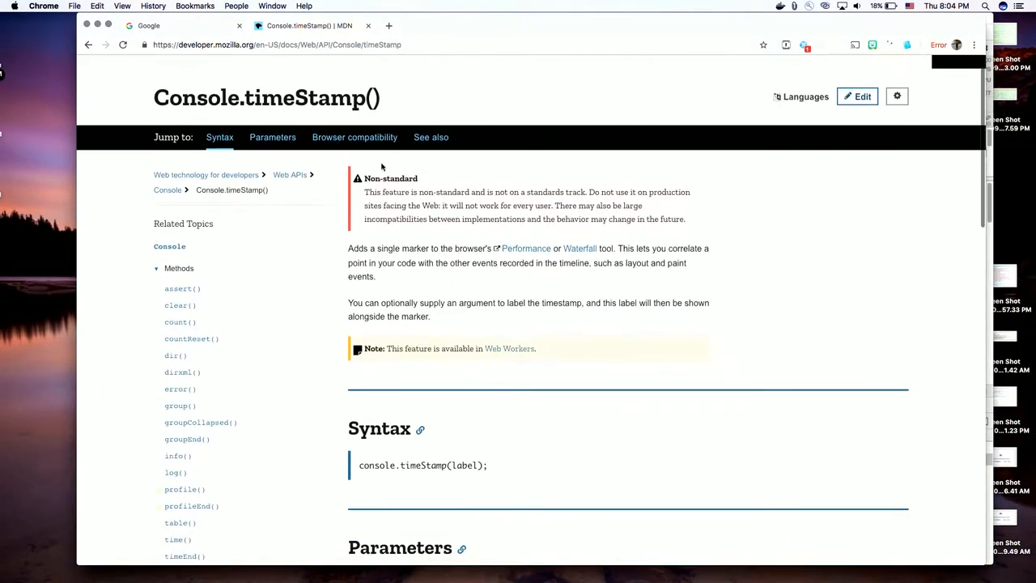
scroll("down", 3)
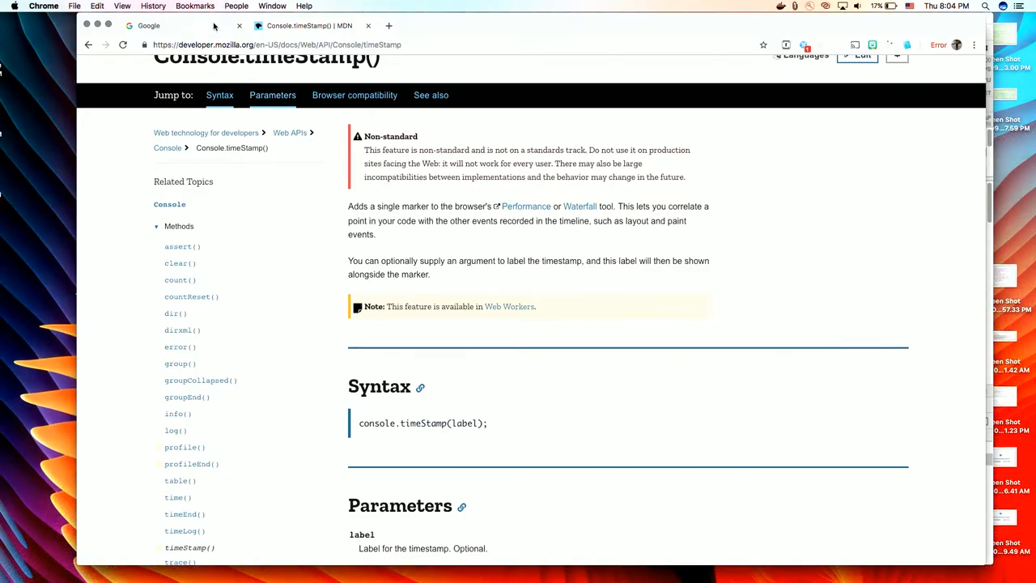
left_click(149, 26)
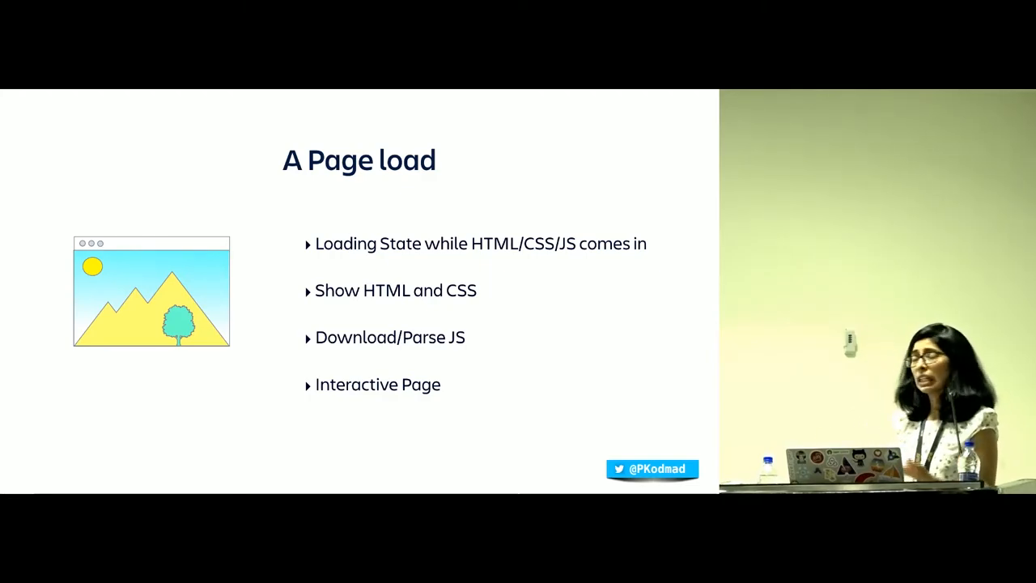
Advance the deck to the 'What to measure?' slide.
key("Right")
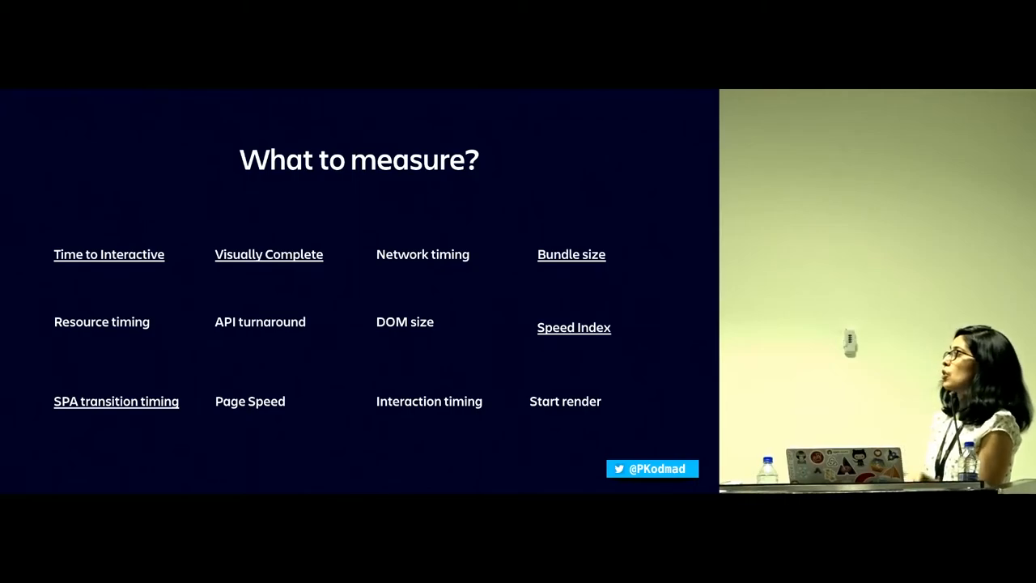